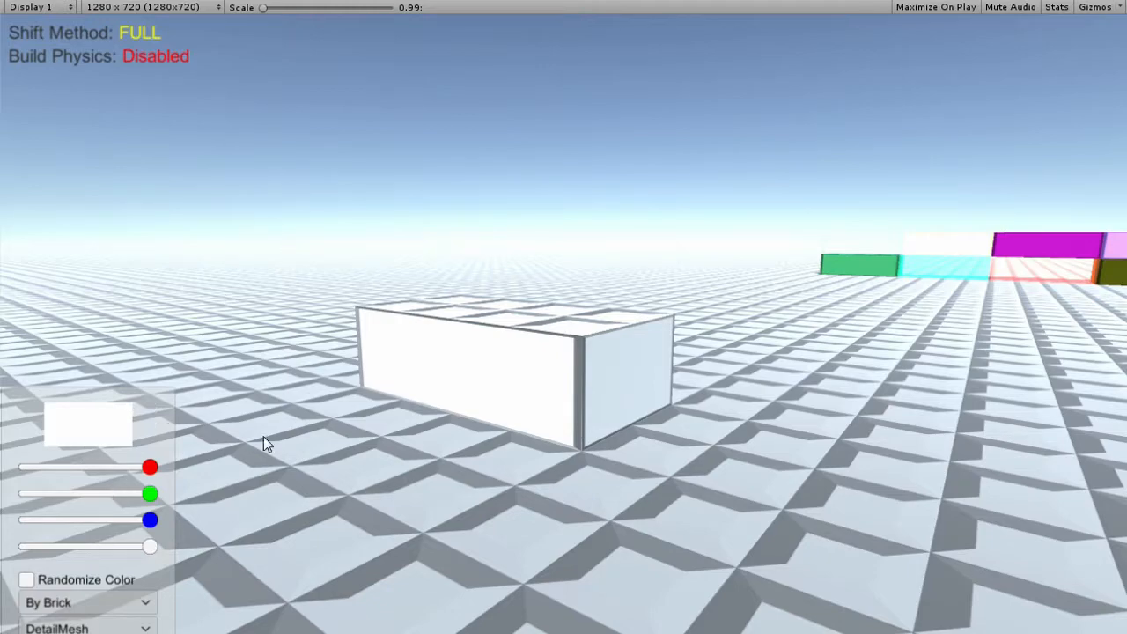
mouse_move(110, 430)
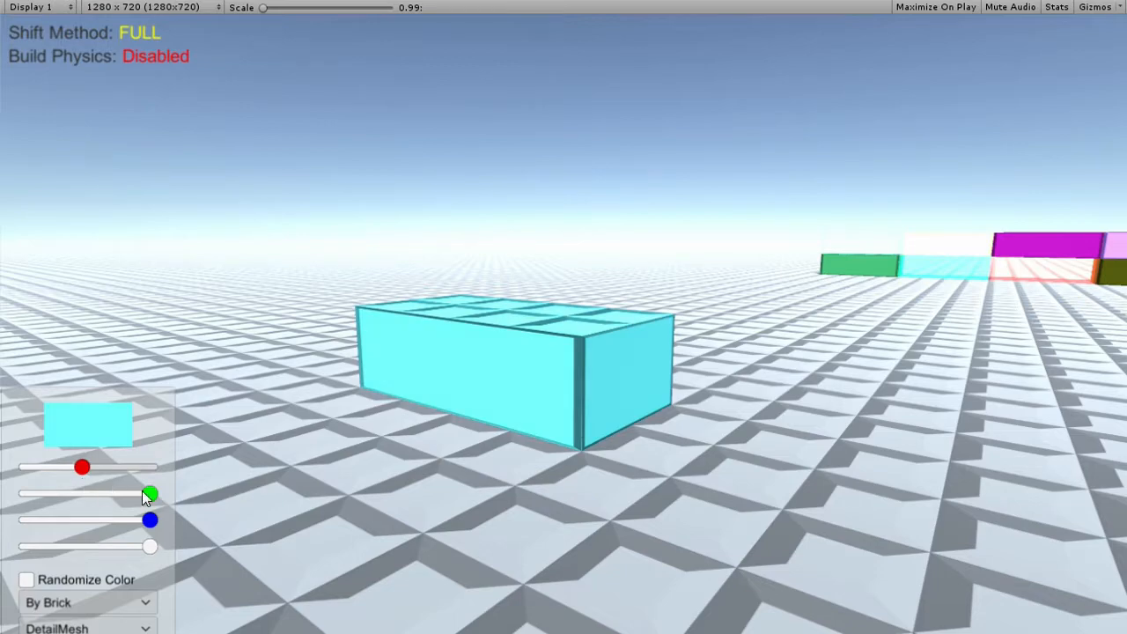
- Reduce the brick's green and lower its alpha for a translucent light cyan
drag(150, 493, 123, 493)
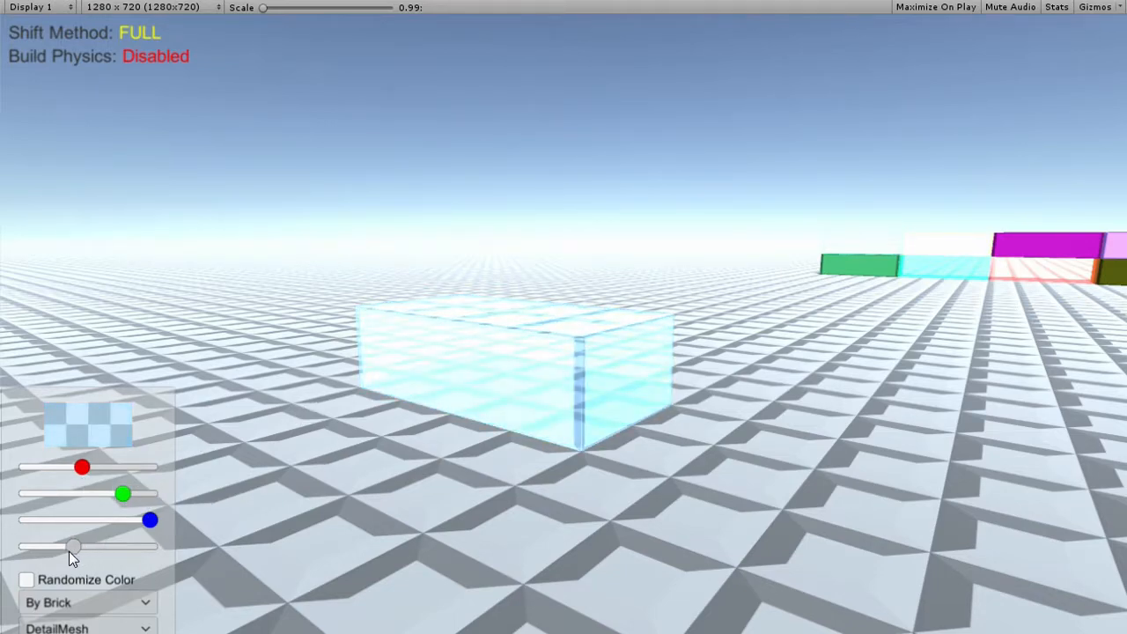
click(27, 579)
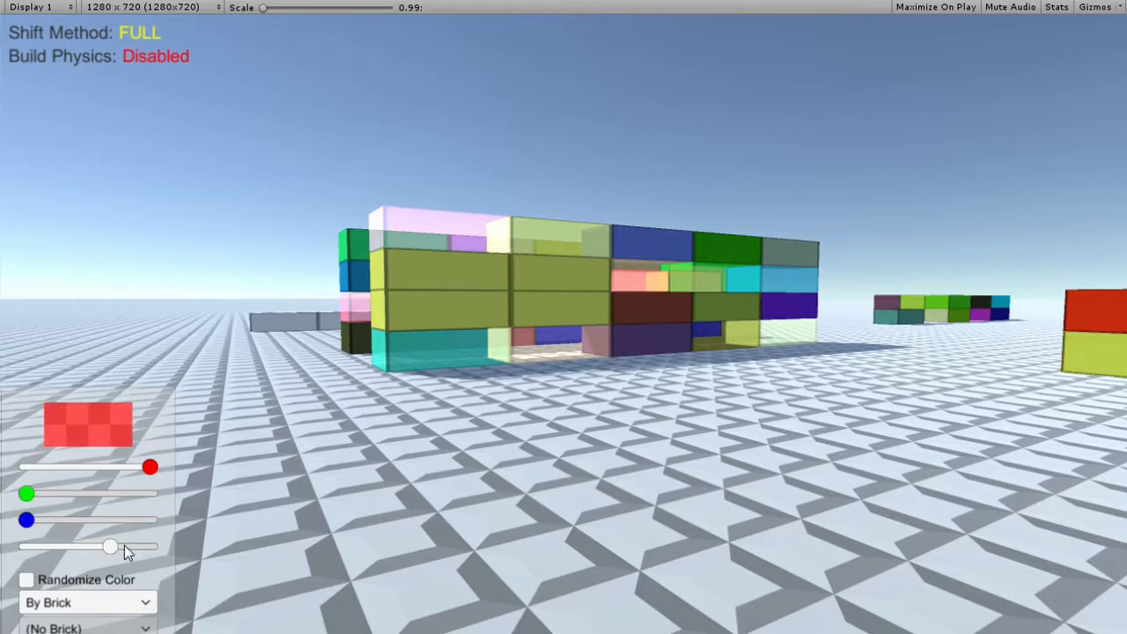
- Adjust the red paint colour's alpha slider to make it semi-transparent
drag(111, 547, 150, 547)
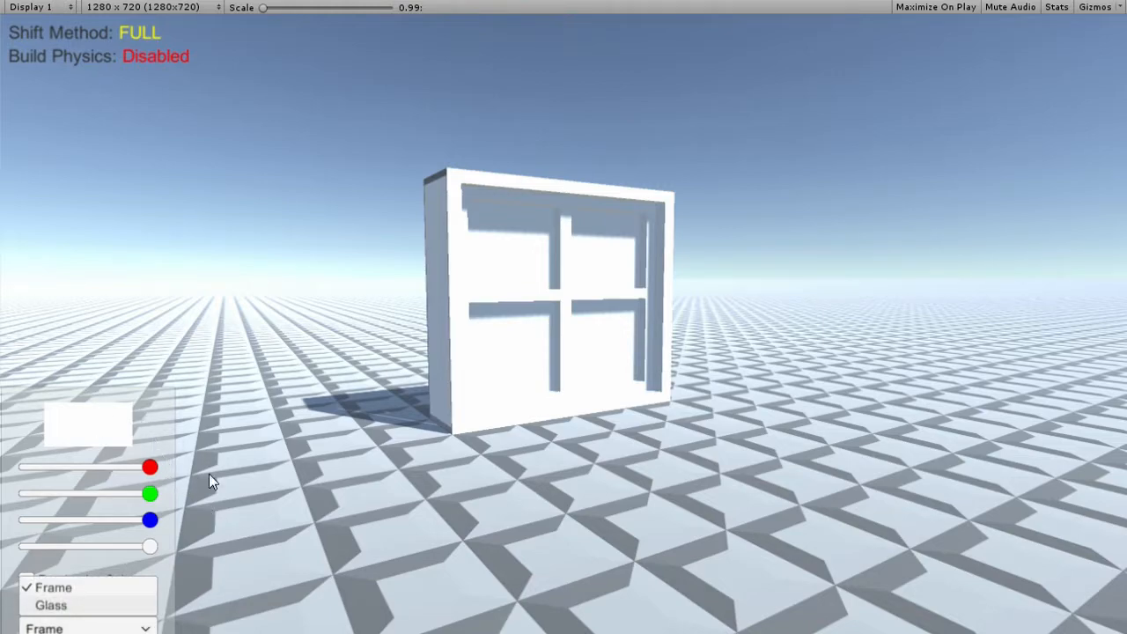
mouse_move(431, 402)
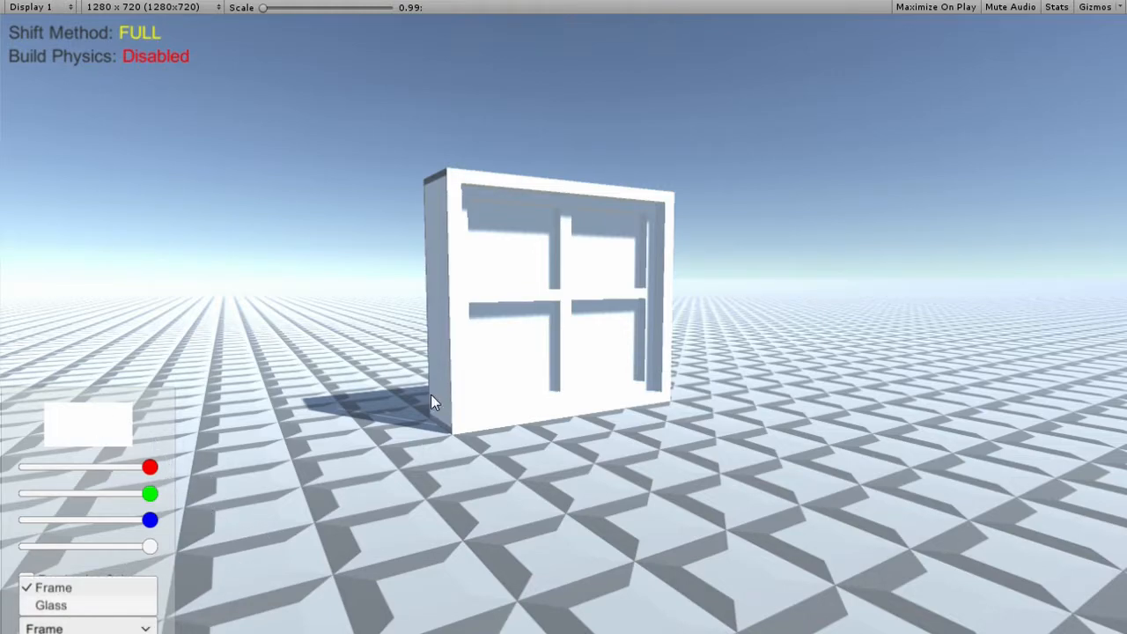
mouse_move(414, 454)
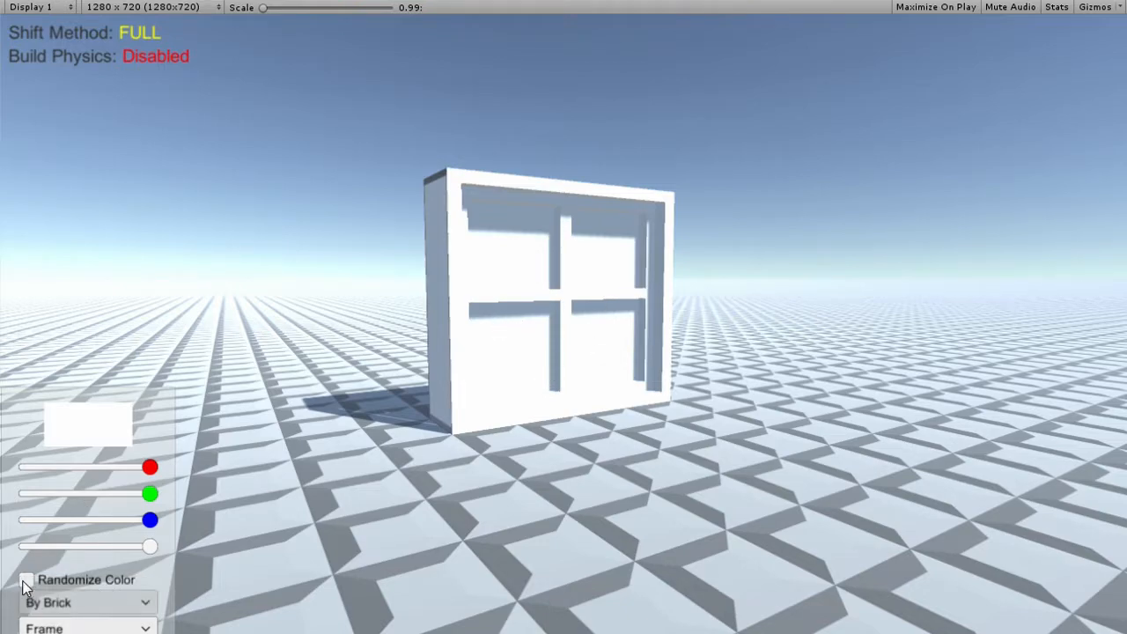
- Turn off random colouring, lower green for a solid red frame, then select the Glass part
click(25, 579)
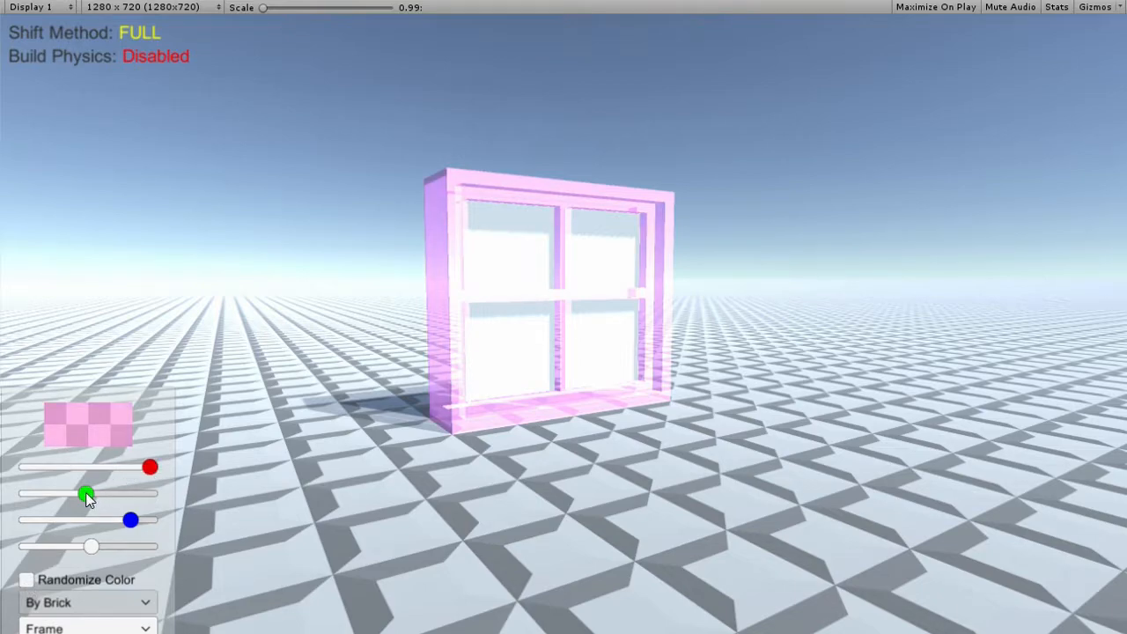
drag(83, 494, 25, 495)
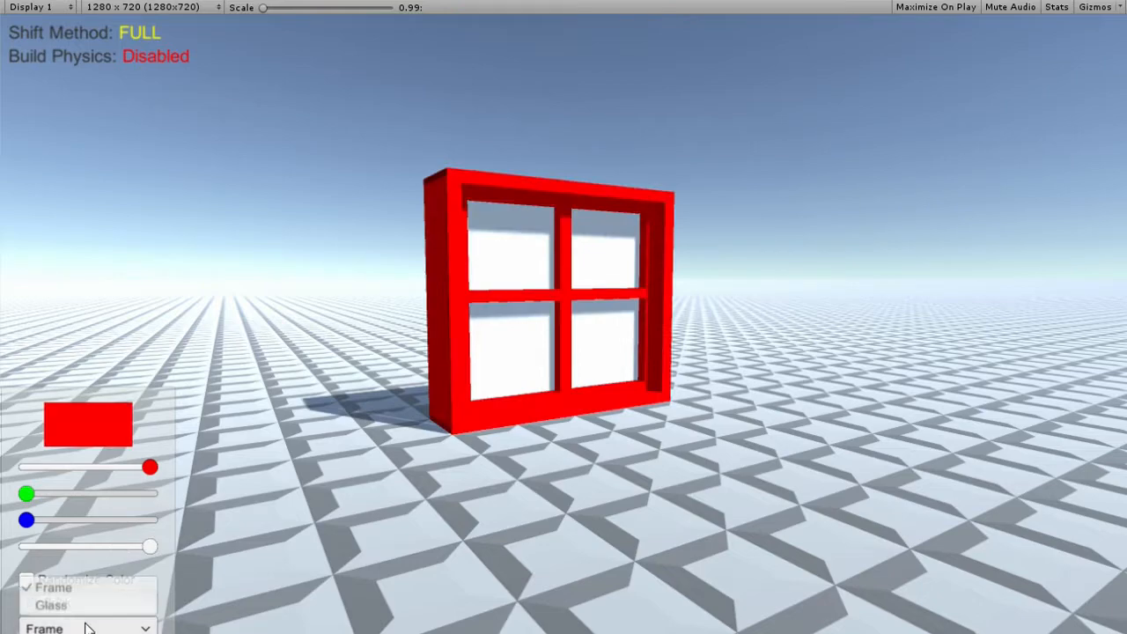
click(53, 605)
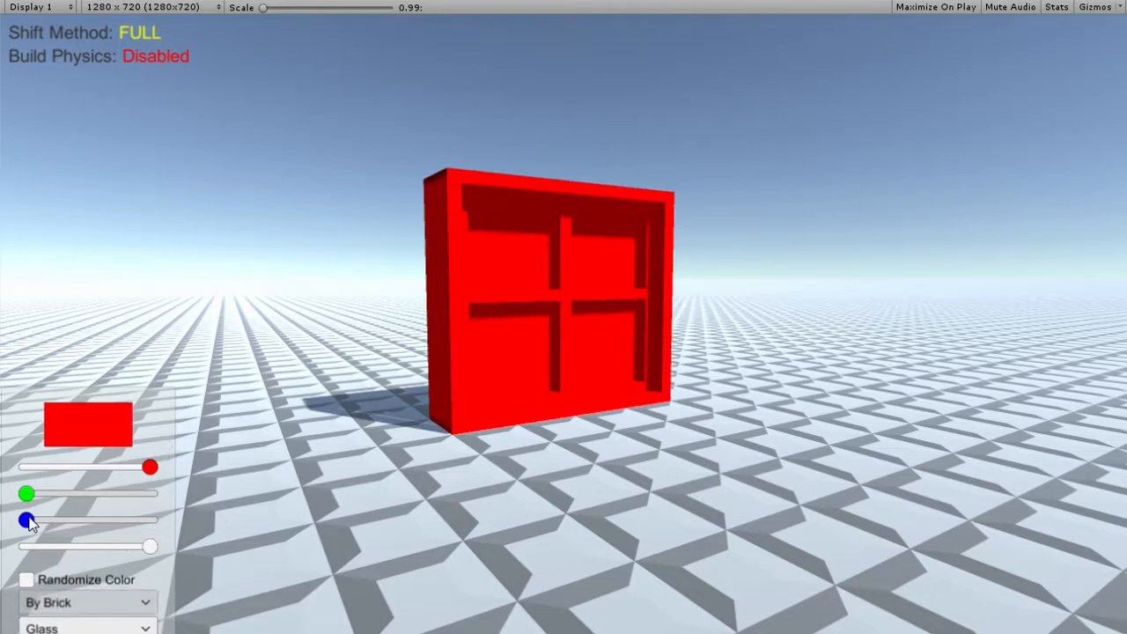